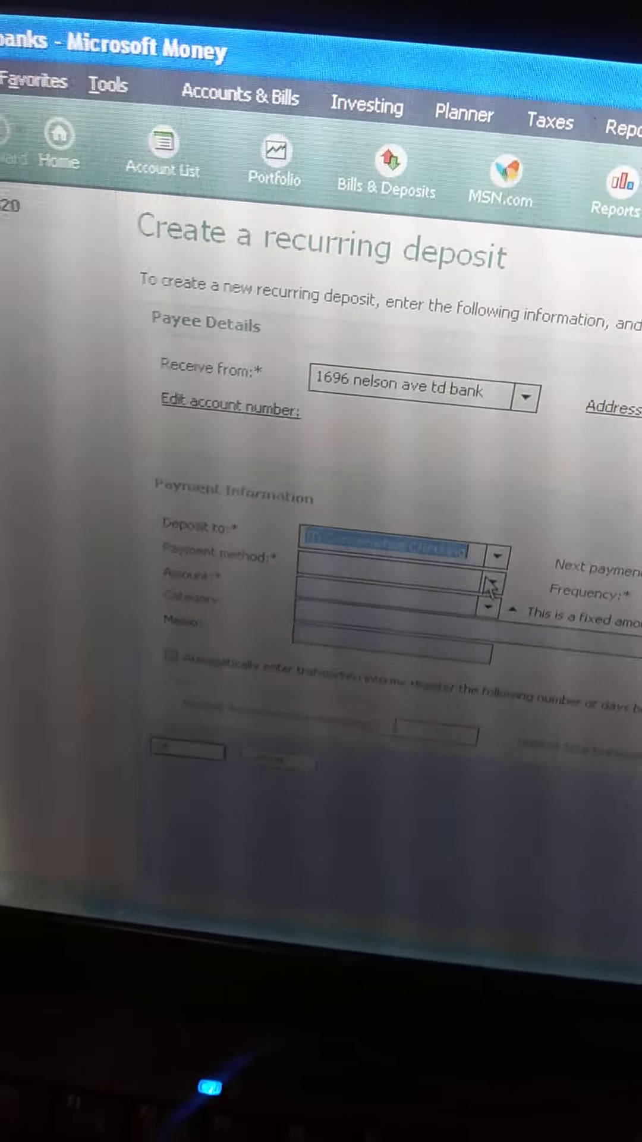
Step: Set the recurring deposit's payment method to Direct Deposit
click(489, 528)
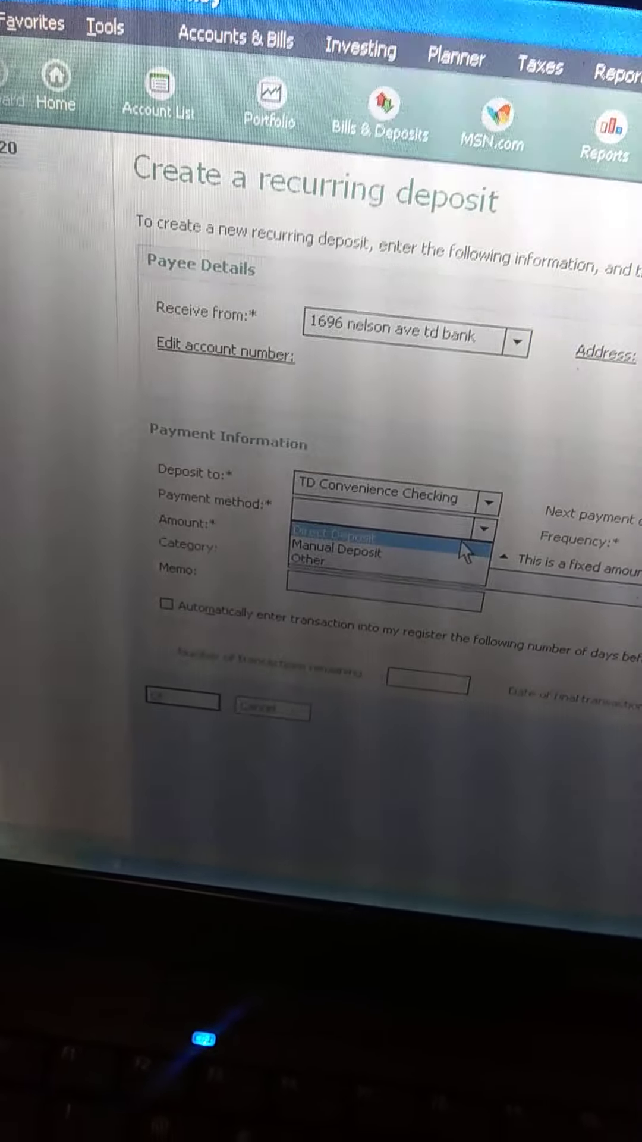
click(343, 539)
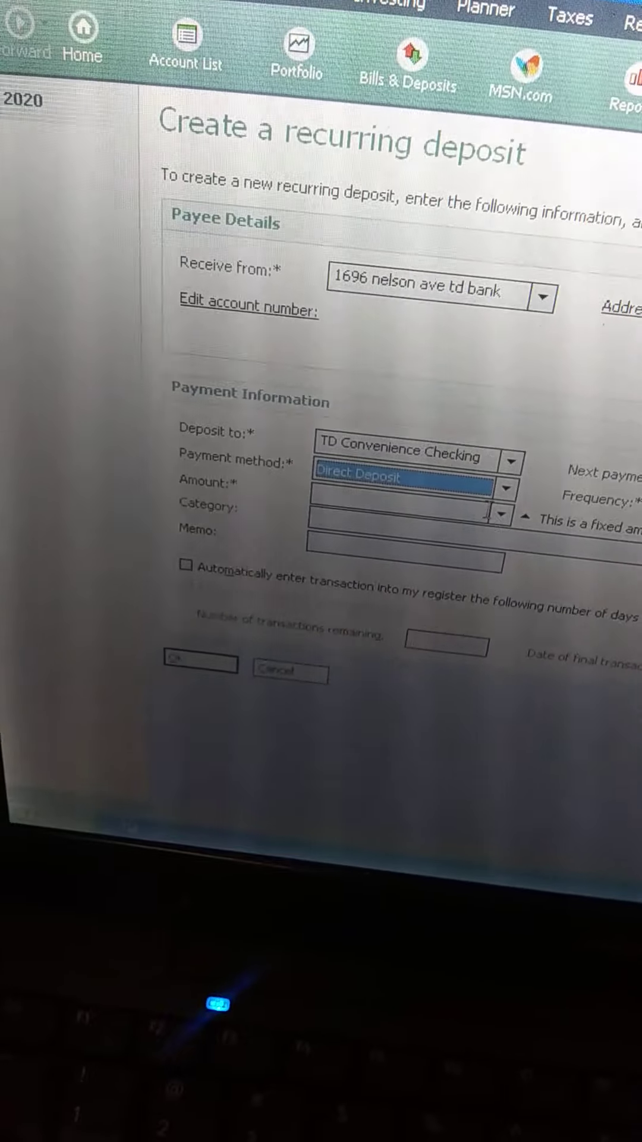
click(404, 498)
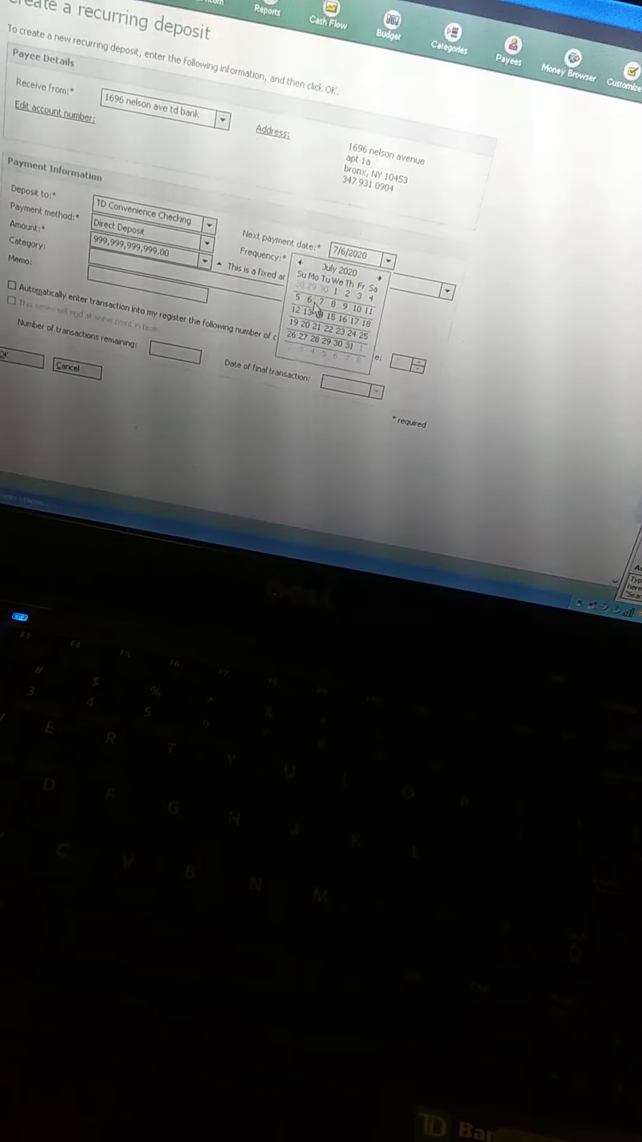
Step: Set the next payment date to July 6, 2020 from the calendar
click(440, 263)
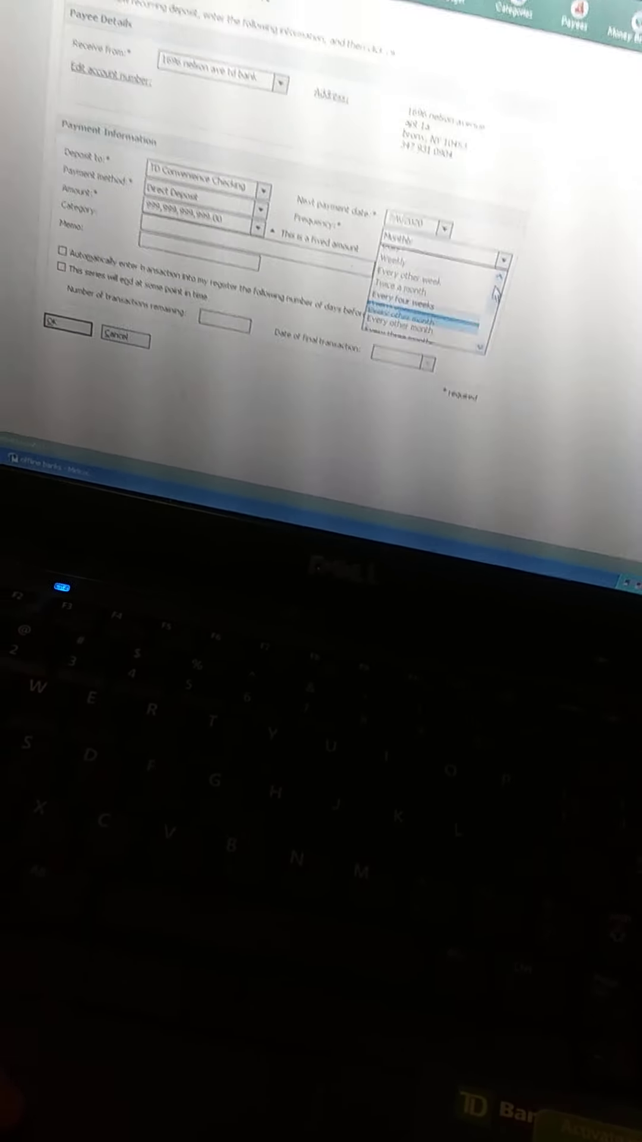